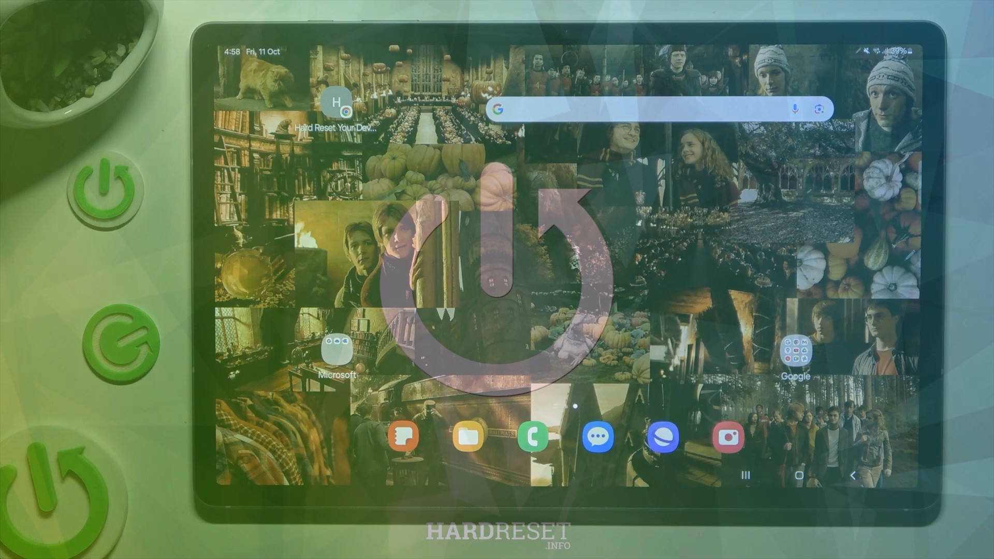
Bring up Google search from the home-screen widget with recent searches and the keyboard ready
click(634, 108)
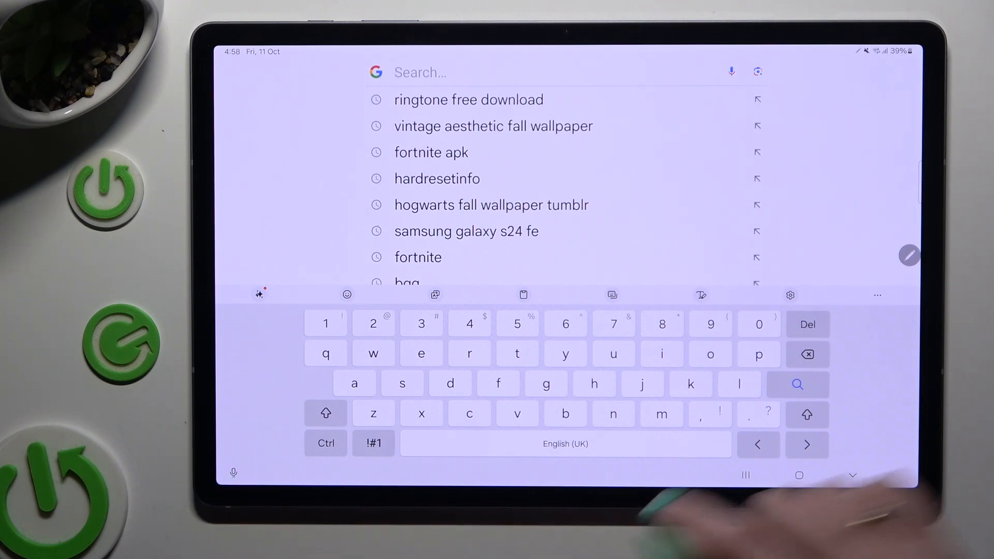
Select Samsung voice input under Voice input in the keyboard settings, then return to search
click(790, 296)
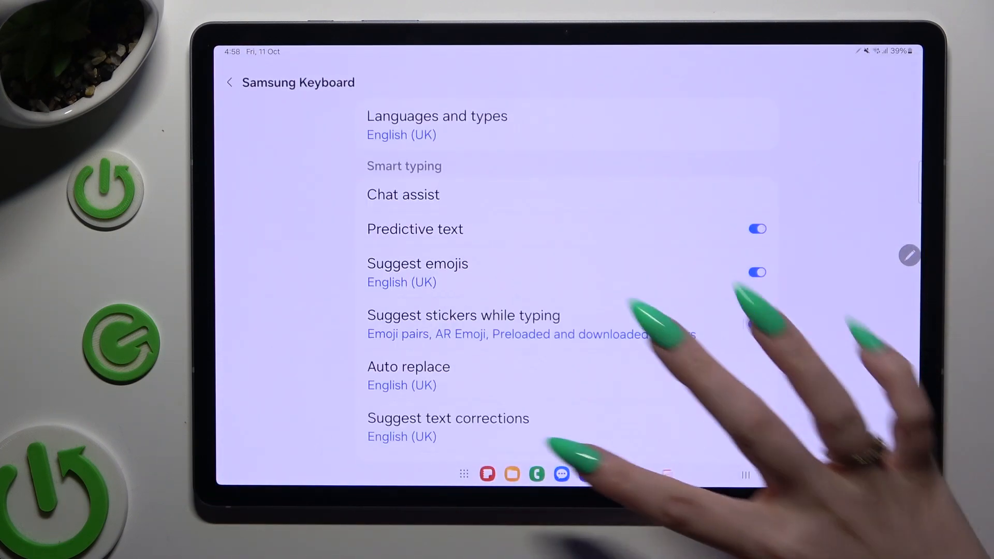
scroll(down, 3)
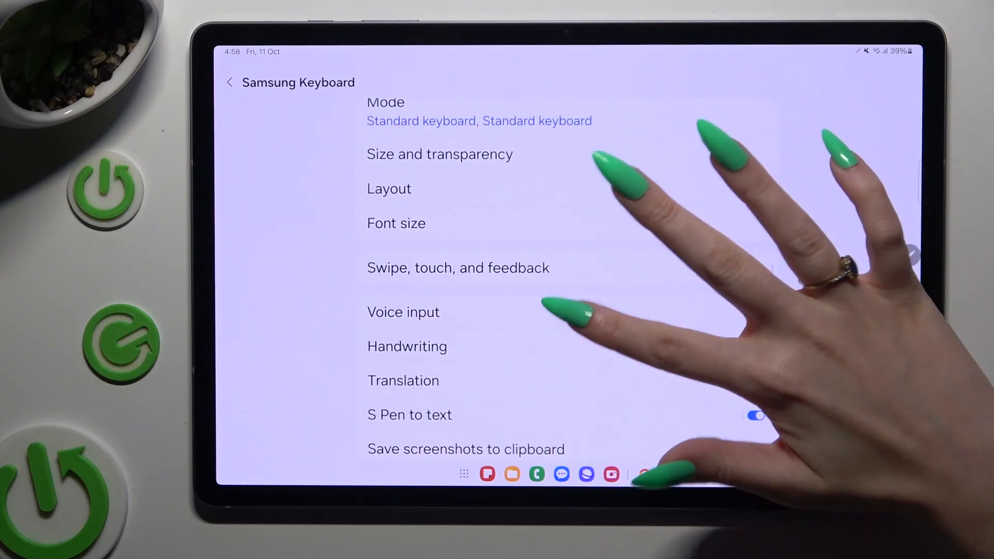
click(403, 311)
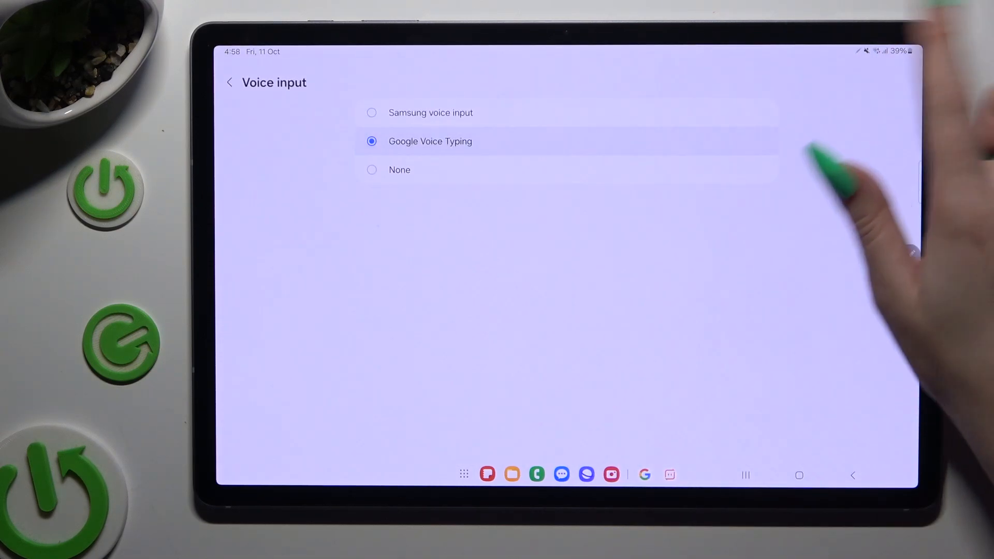
click(372, 112)
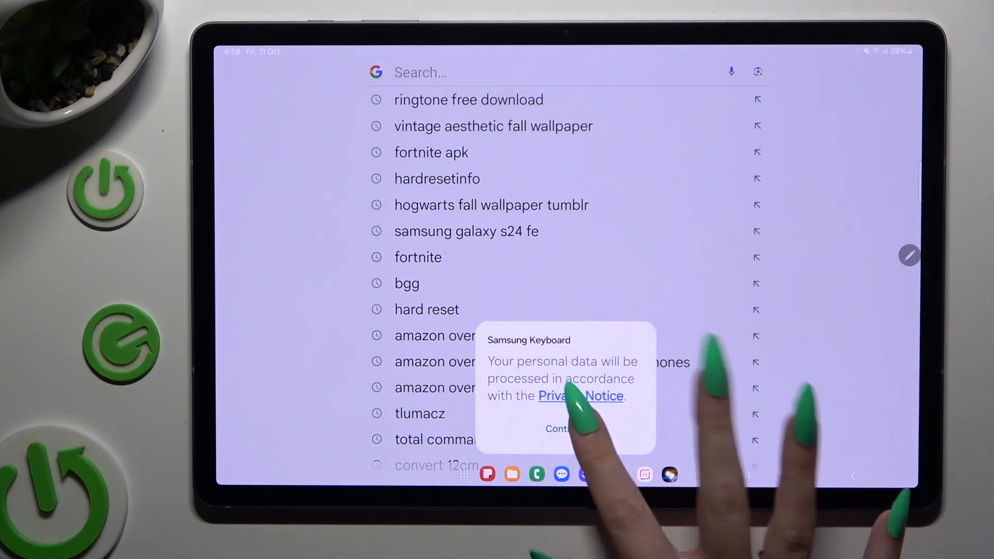
Accept the privacy notice and dictate that the blue microphone means voice typing is on
click(557, 429)
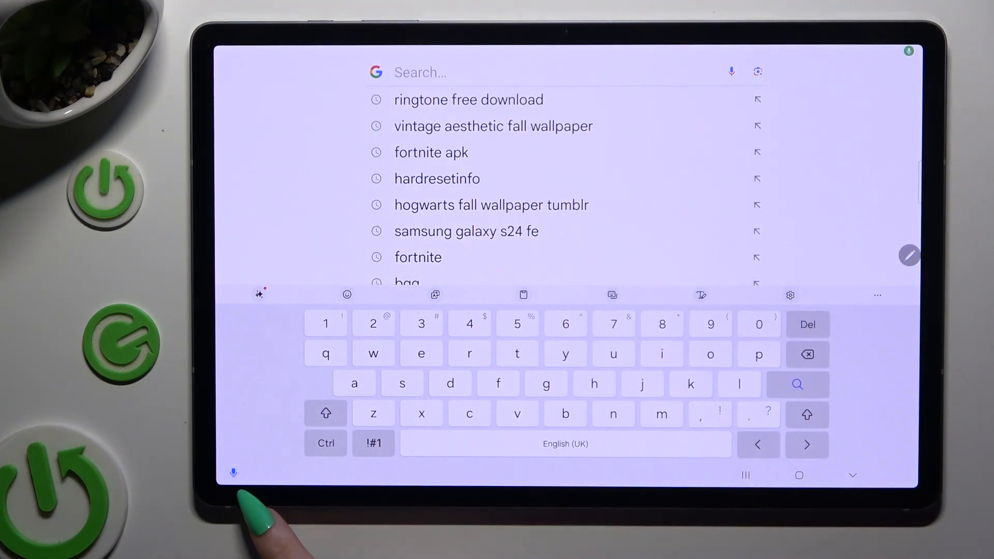
text(New and start typing)
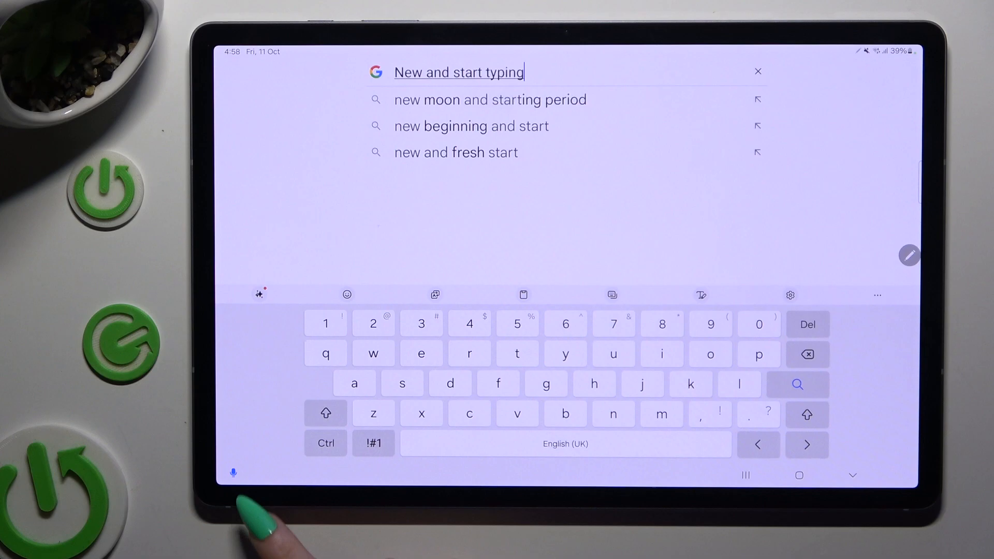
click(757, 71)
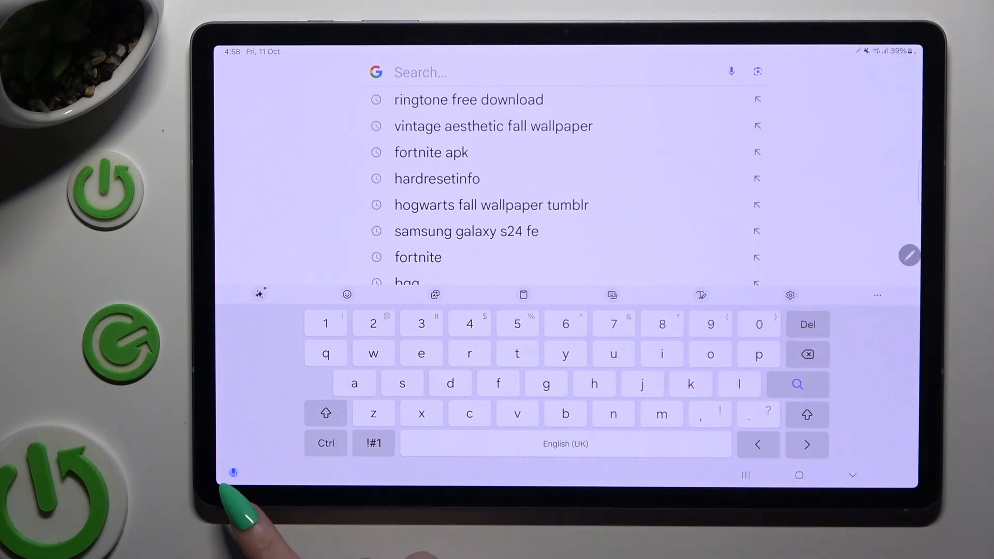
text(And start typing as you can see my)
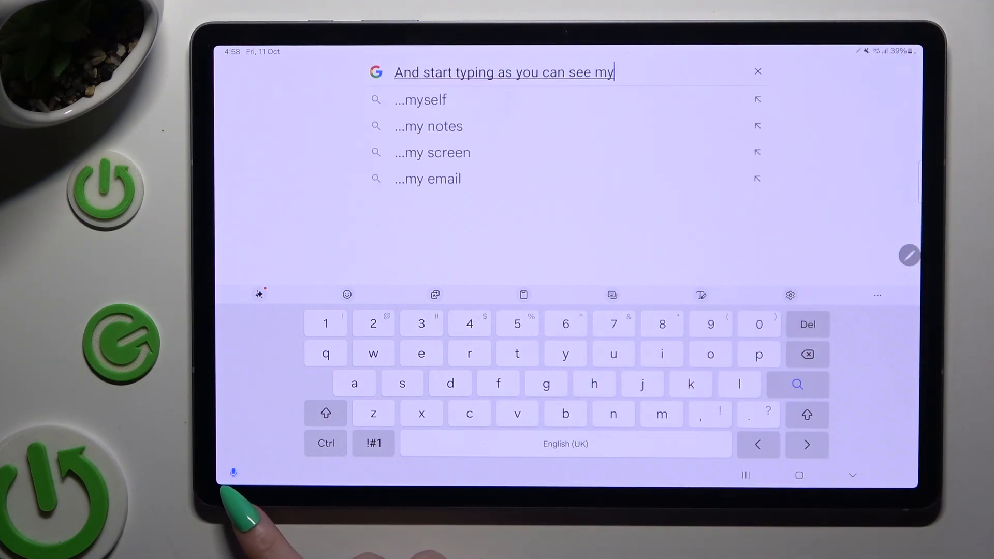
text(microphone is blue what)
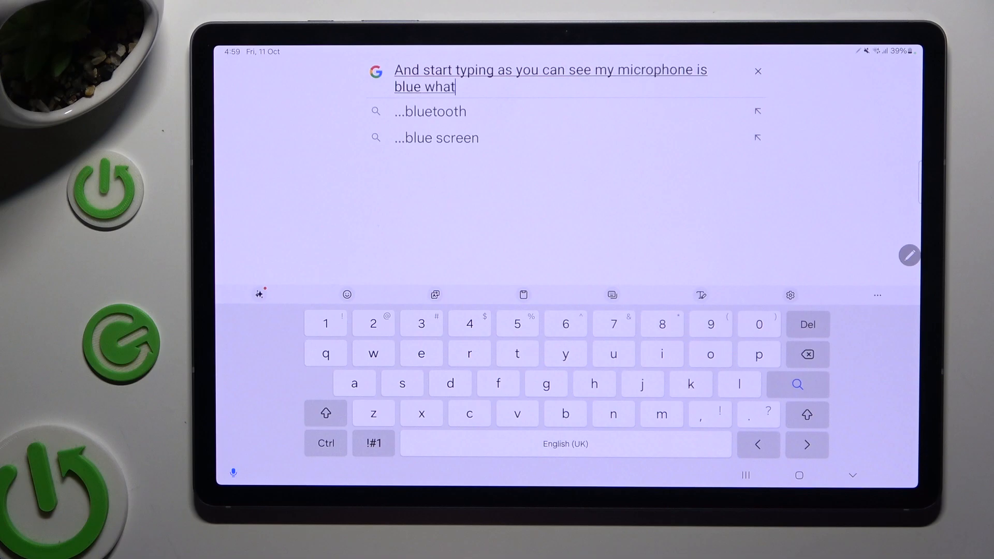
text(watch what means that voice typing is on)
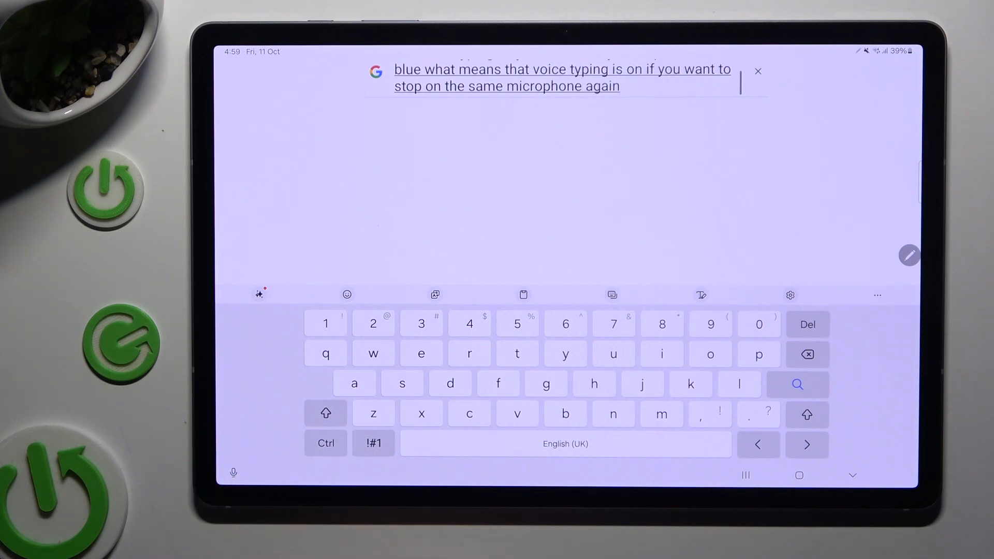
Via Recents, choose Google Voice Typing in Voice input and return to an empty search box
click(758, 71)
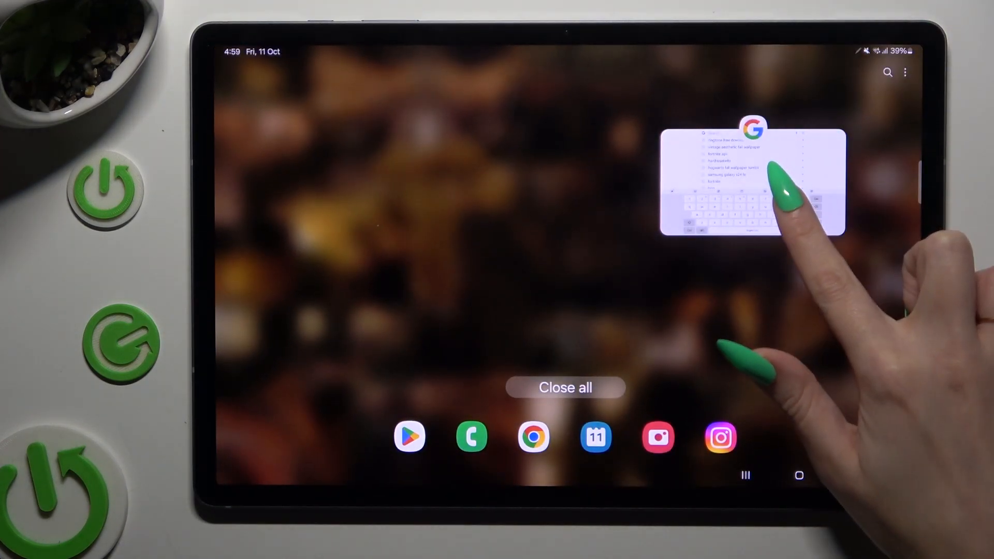
click(753, 179)
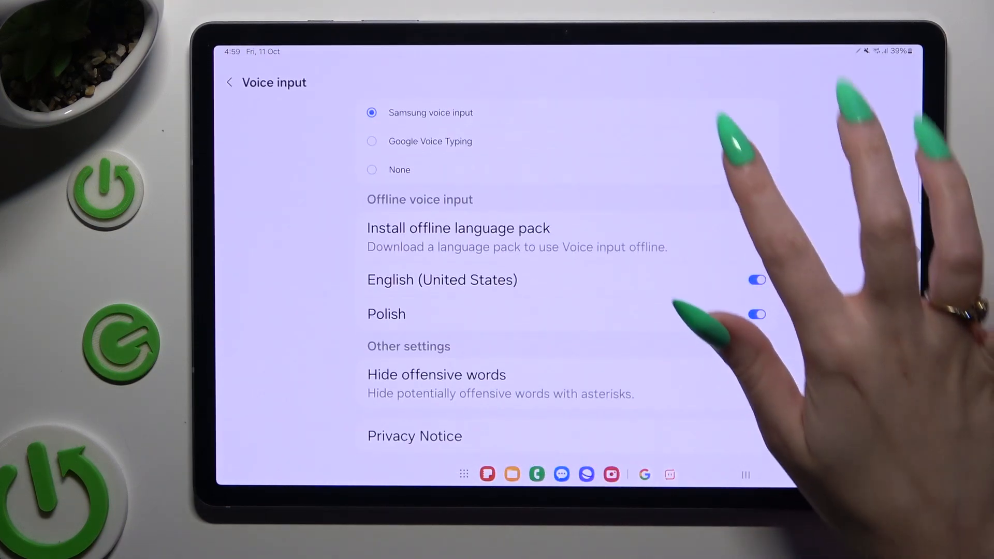
click(745, 476)
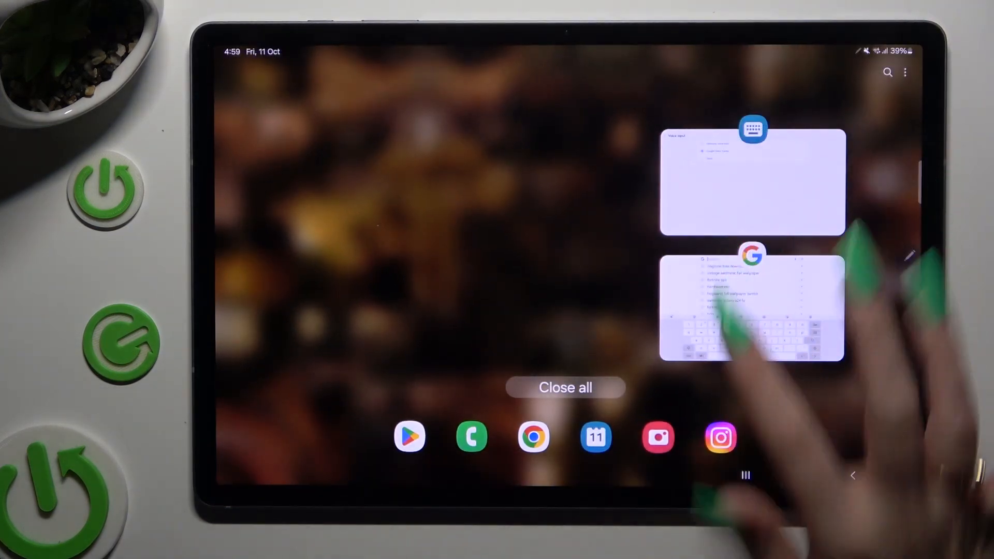
click(752, 305)
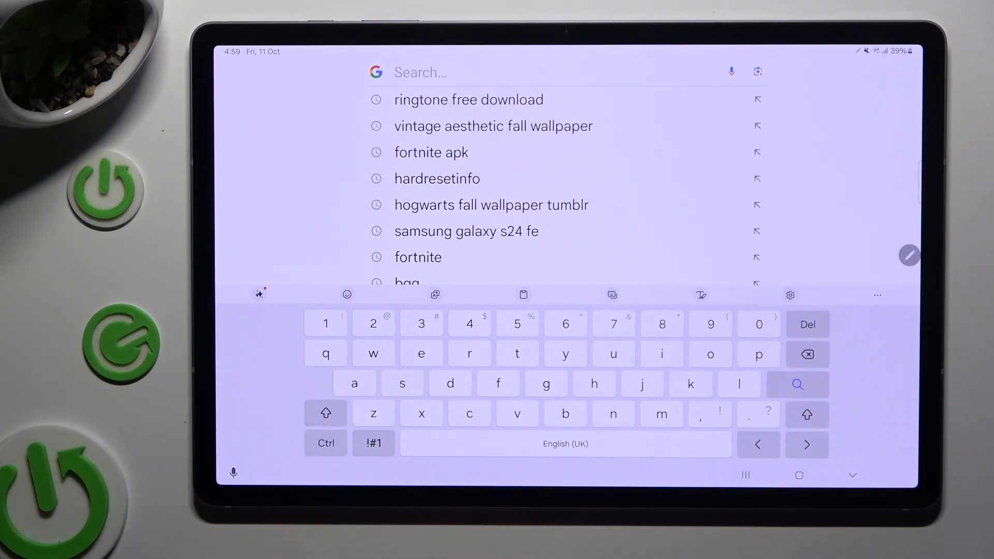
Dictate 'now to stop click on Blue Button' and 'top left corner on', then restore the standard keyboard
click(731, 71)
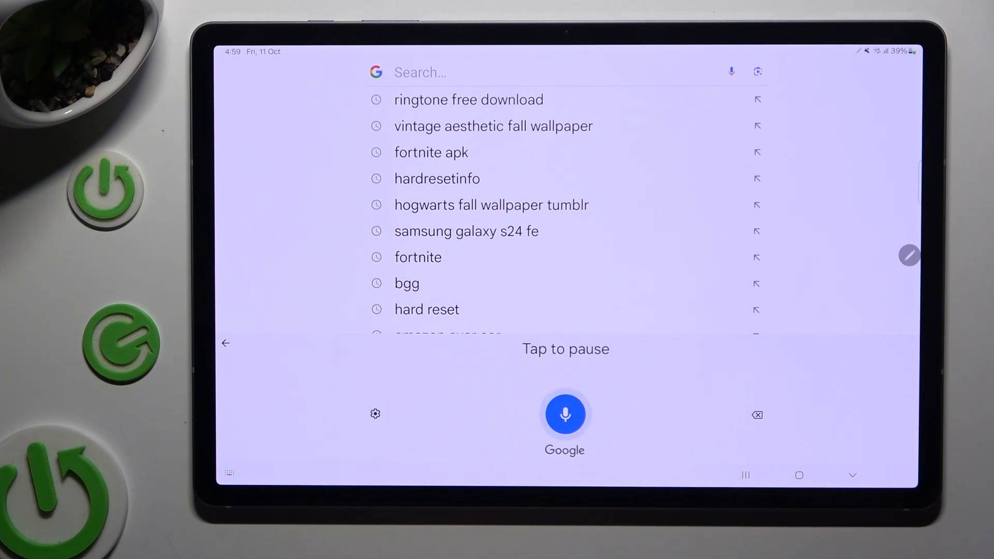
text(now to stop click on Blue Button with a white microphone)
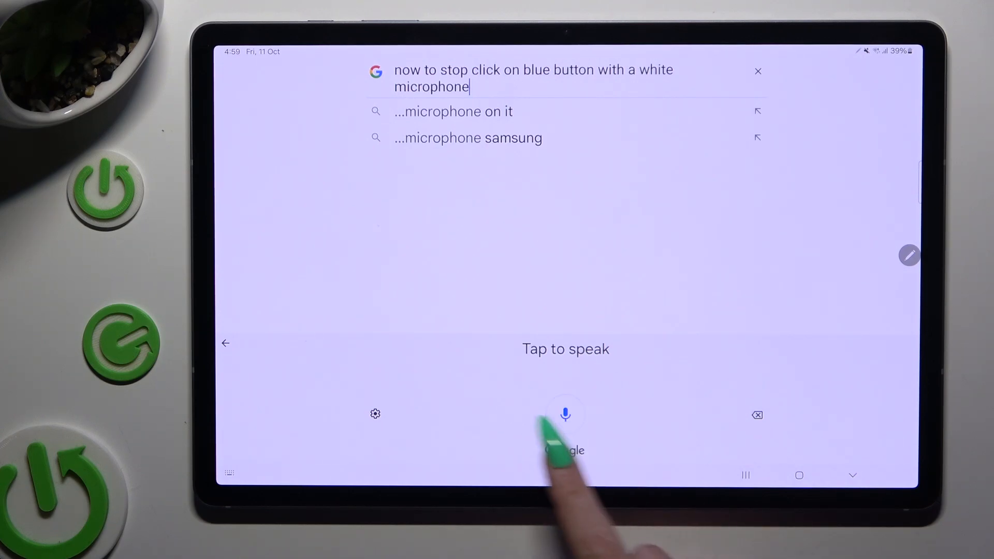
click(565, 414)
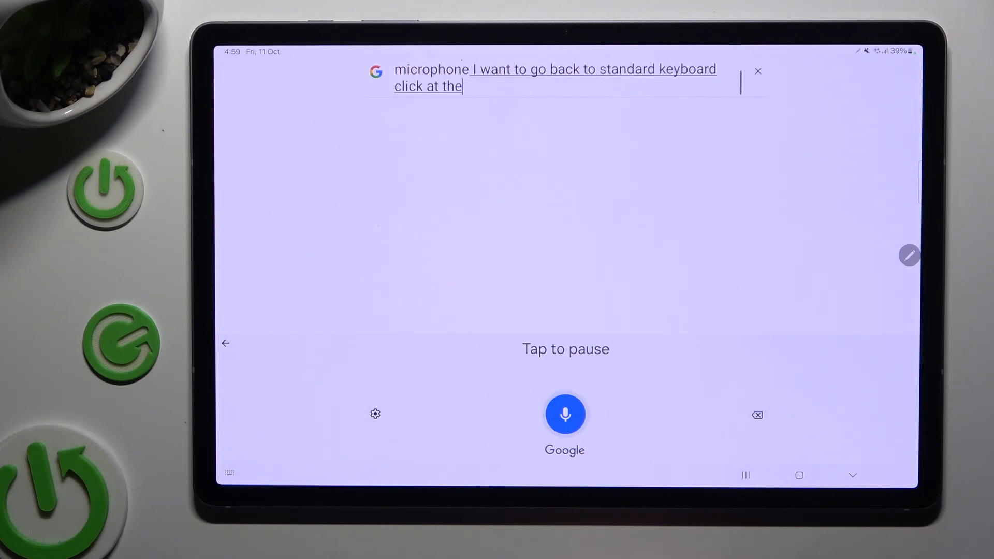
text(top left corner on this little arrow)
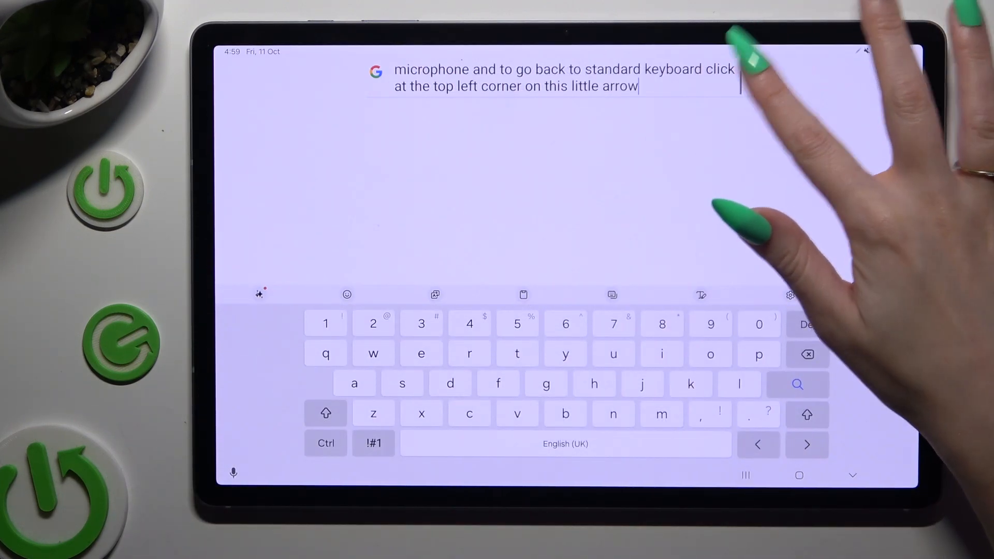
Show the Voice input options confirming Google Voice Typing is the selected service
click(790, 296)
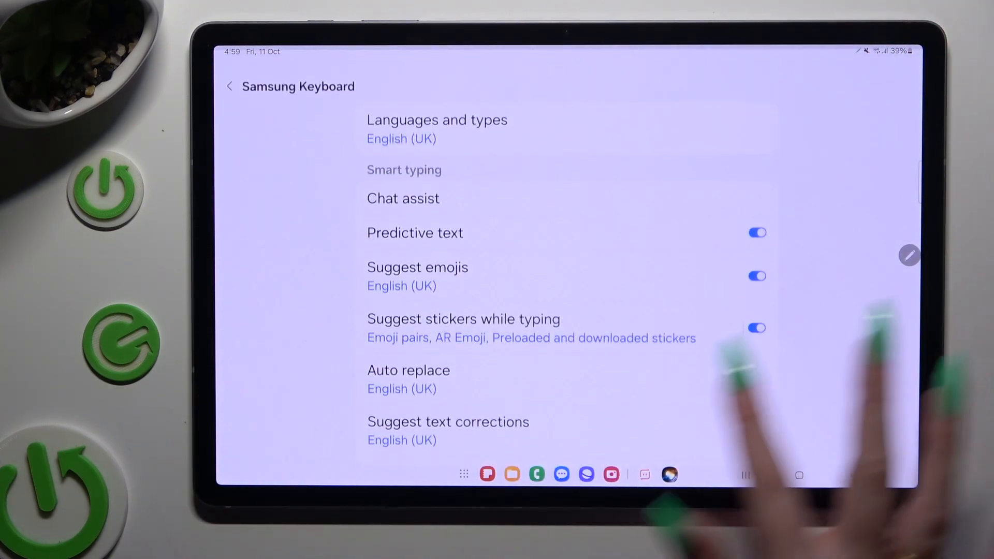
scroll(down, 3)
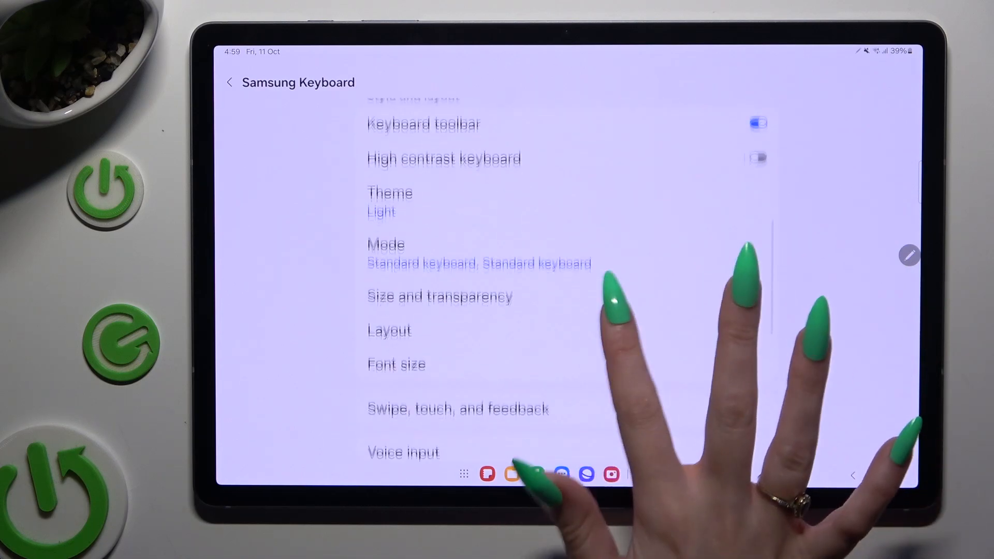
click(403, 452)
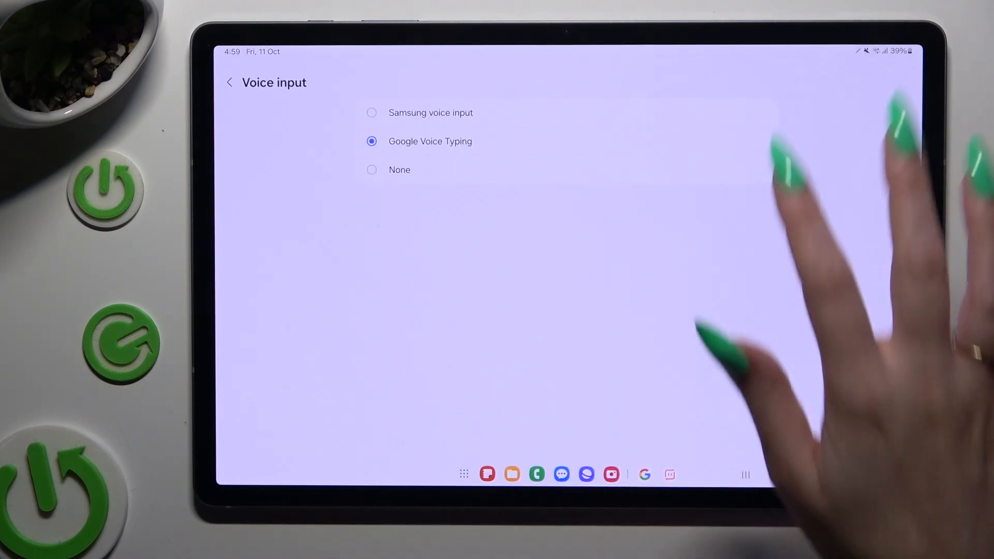